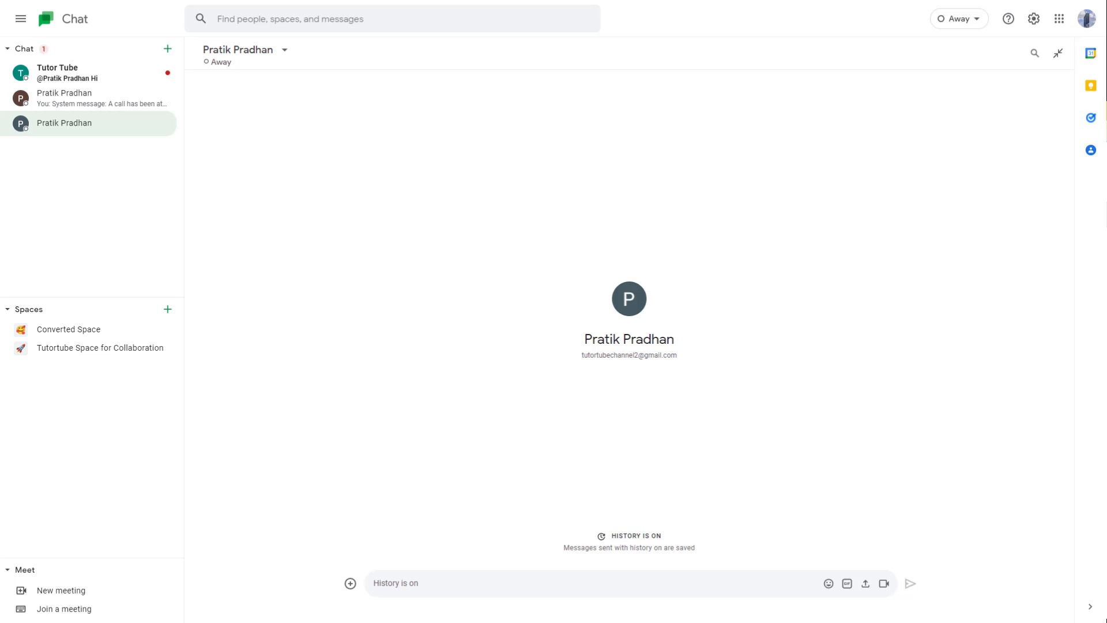
mouse_move(39, 79)
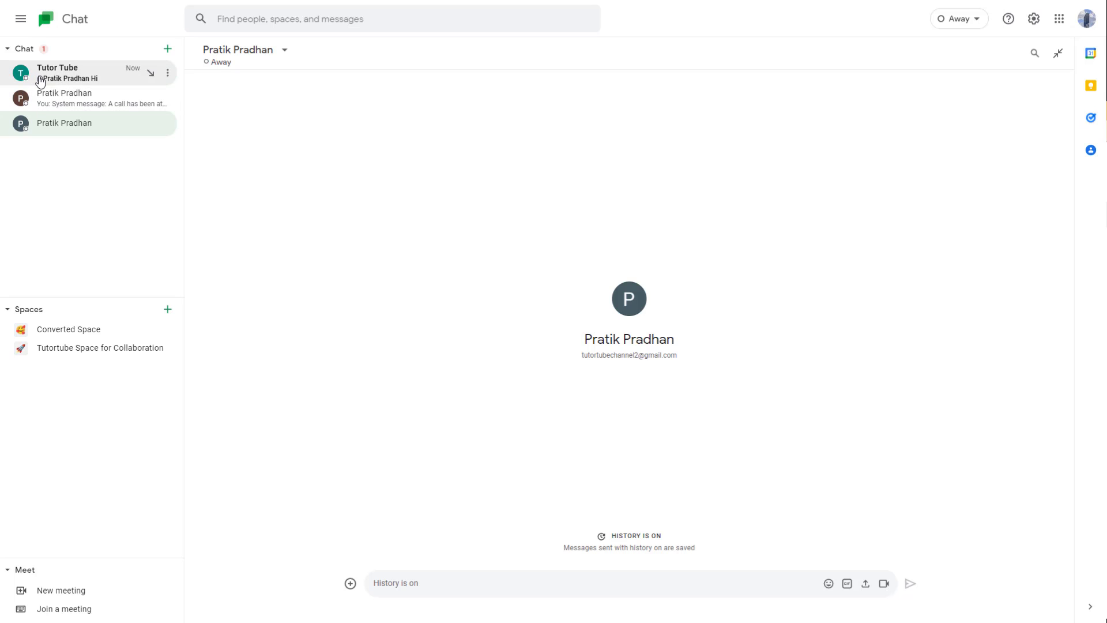
click(58, 72)
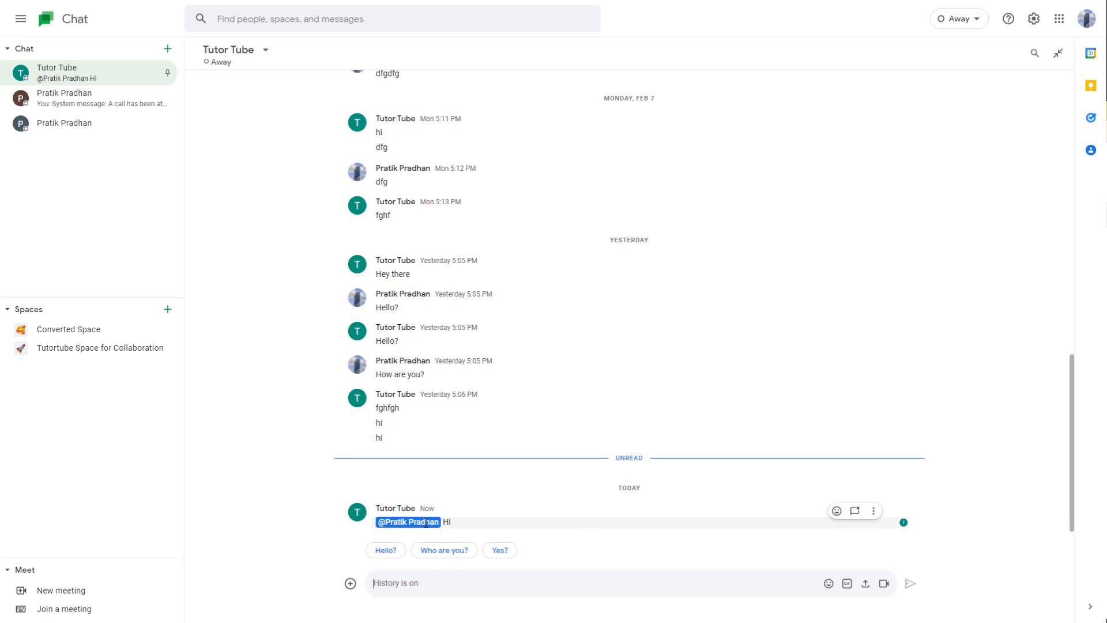
click(408, 523)
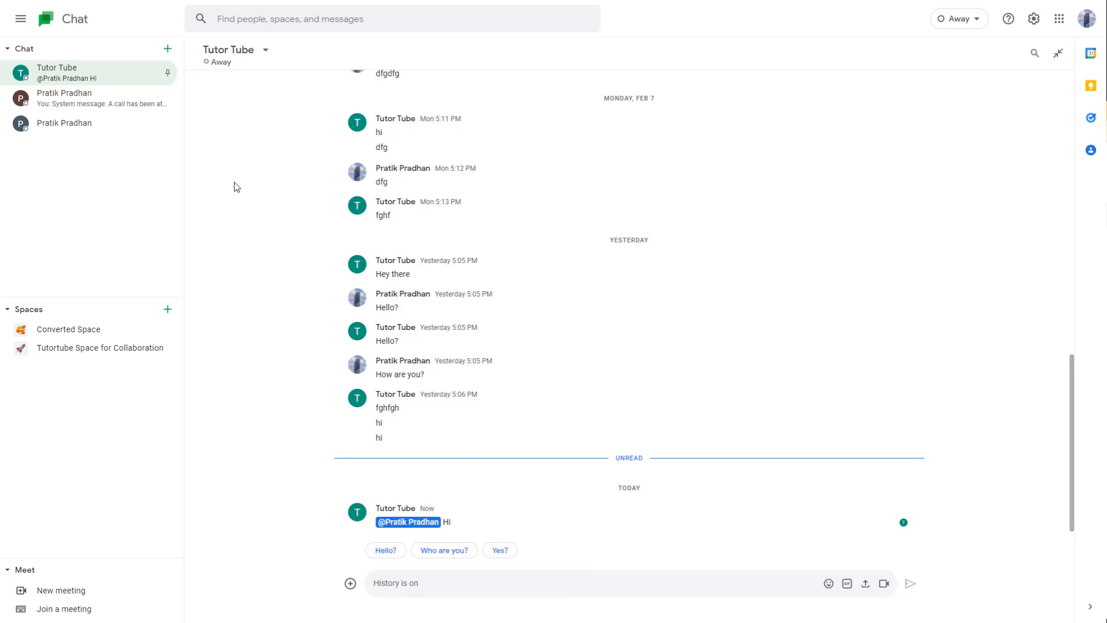
mouse_move(374, 546)
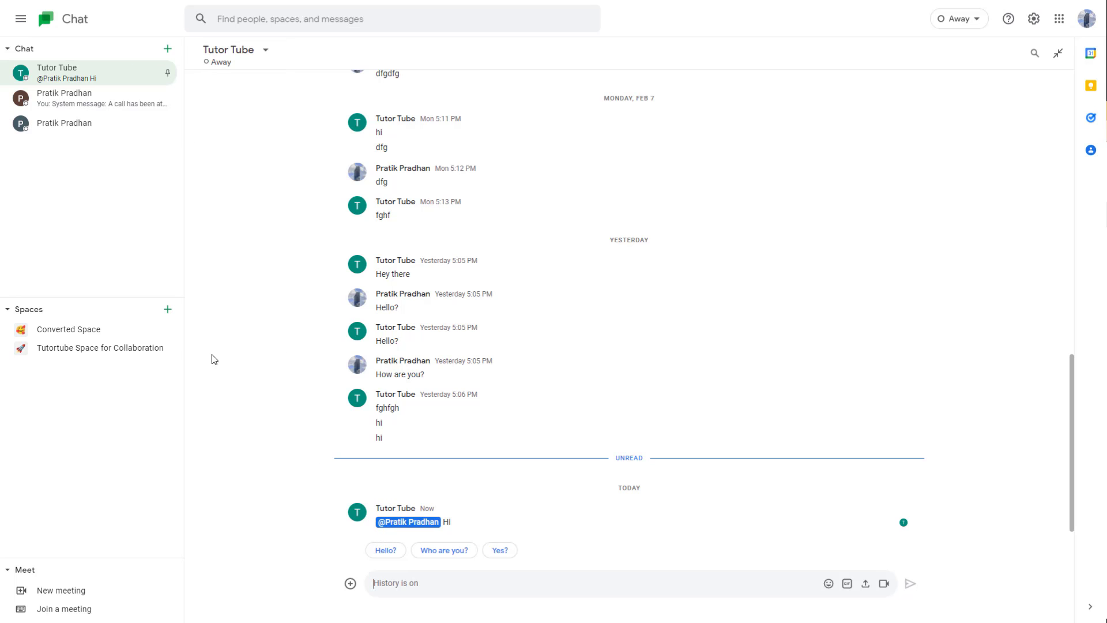
click(68, 330)
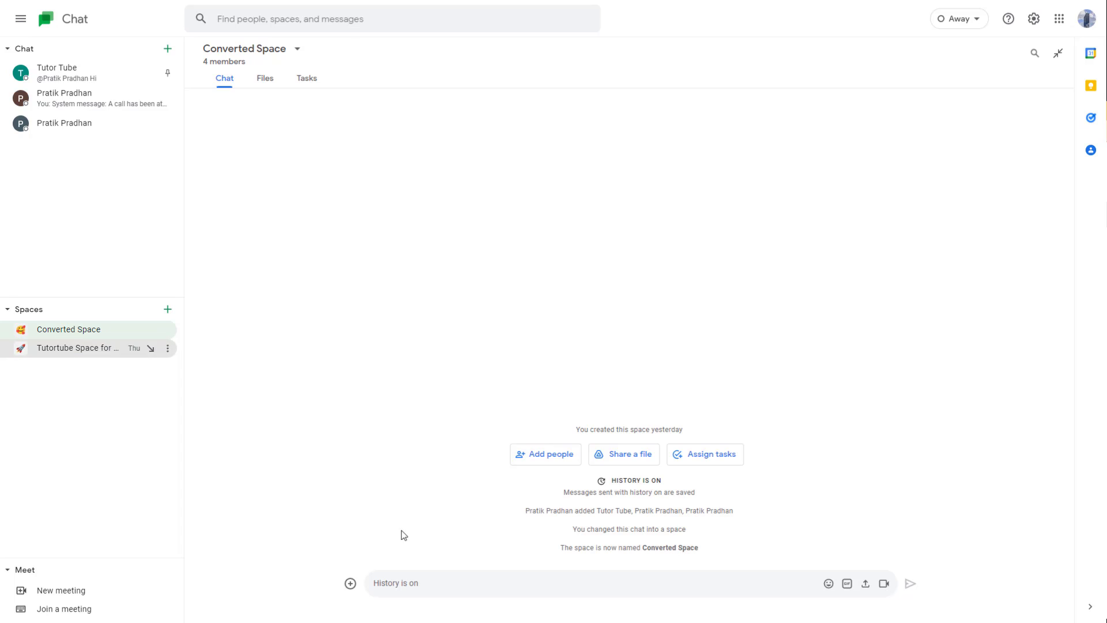
click(78, 348)
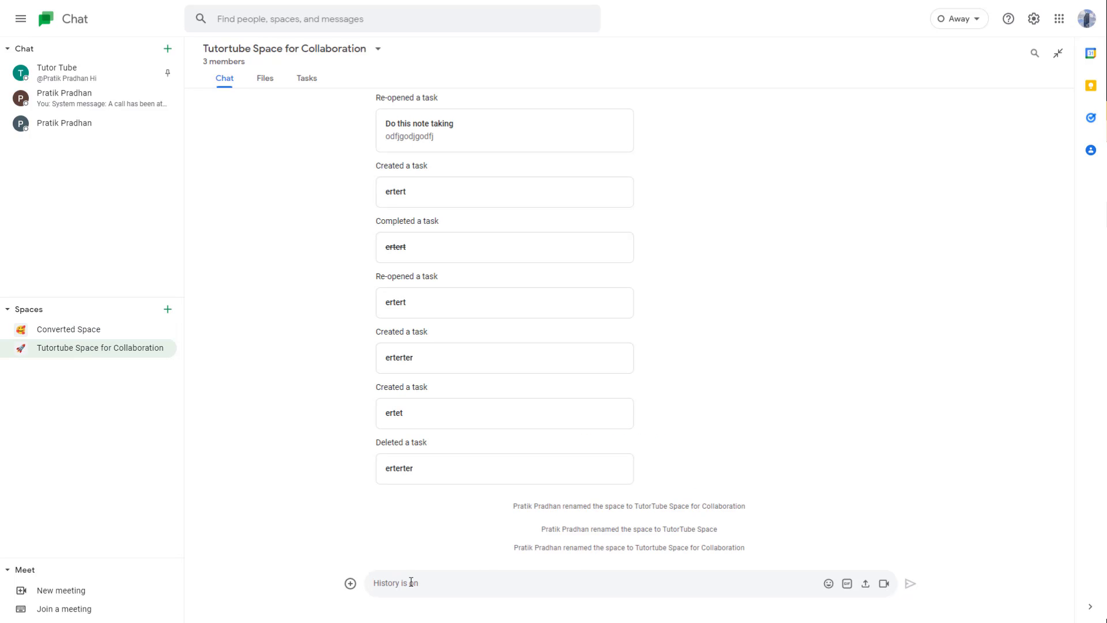
text(@)
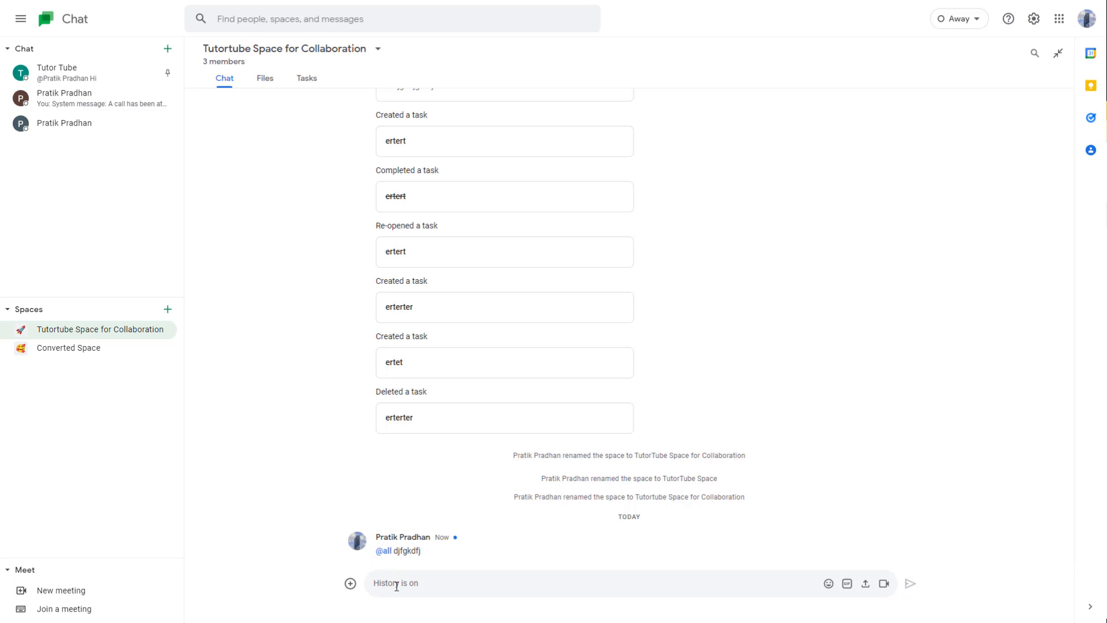
text(@Tutor Tube)
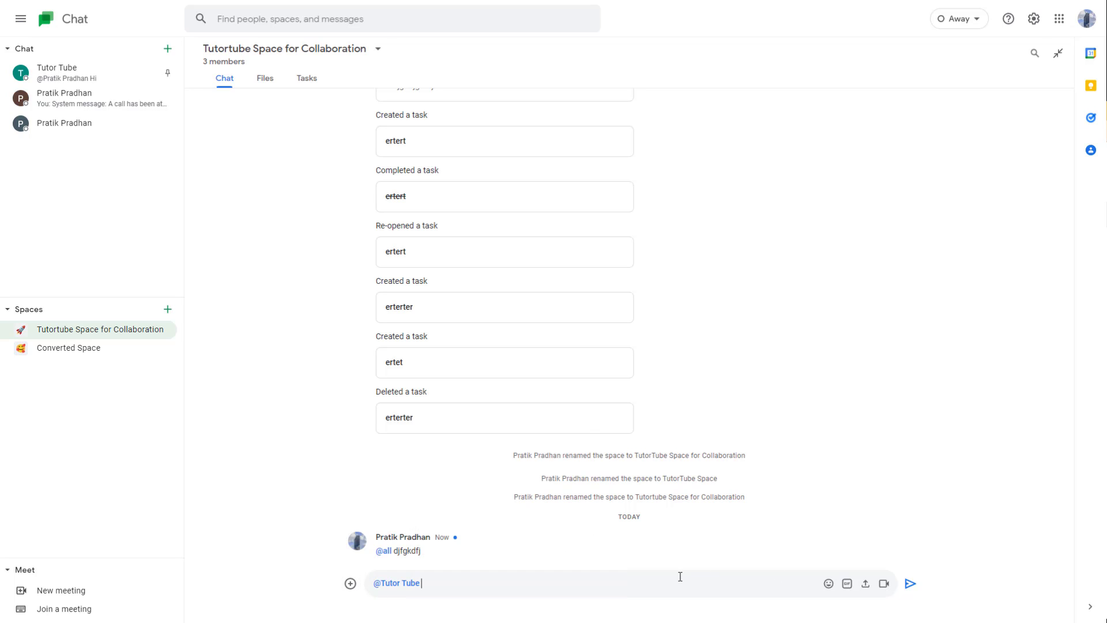
mouse_move(577, 590)
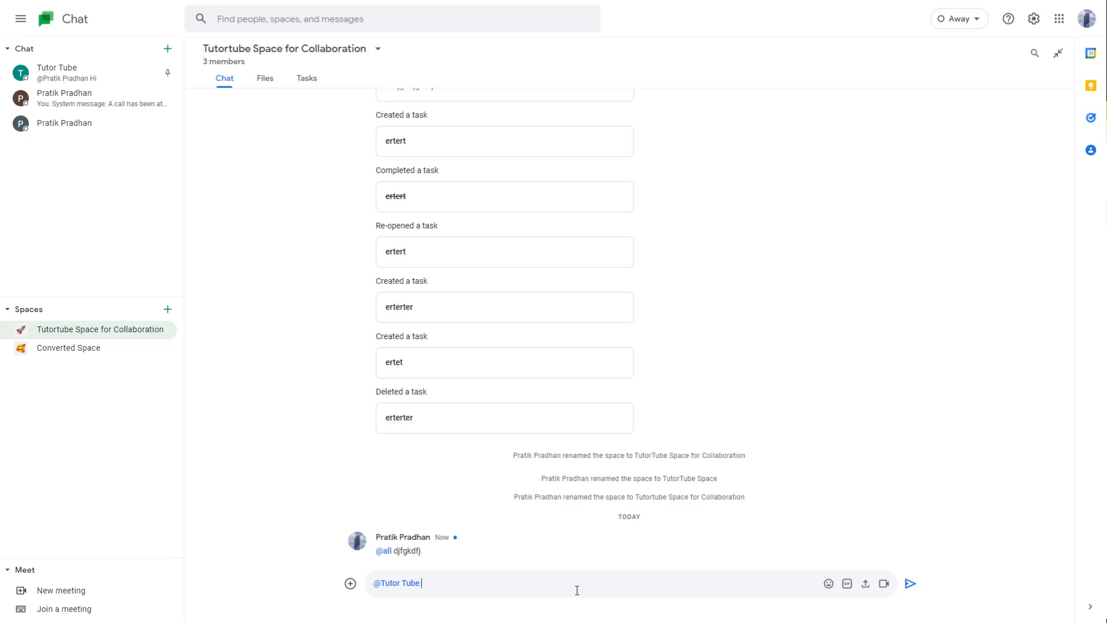
text(Hey pol)
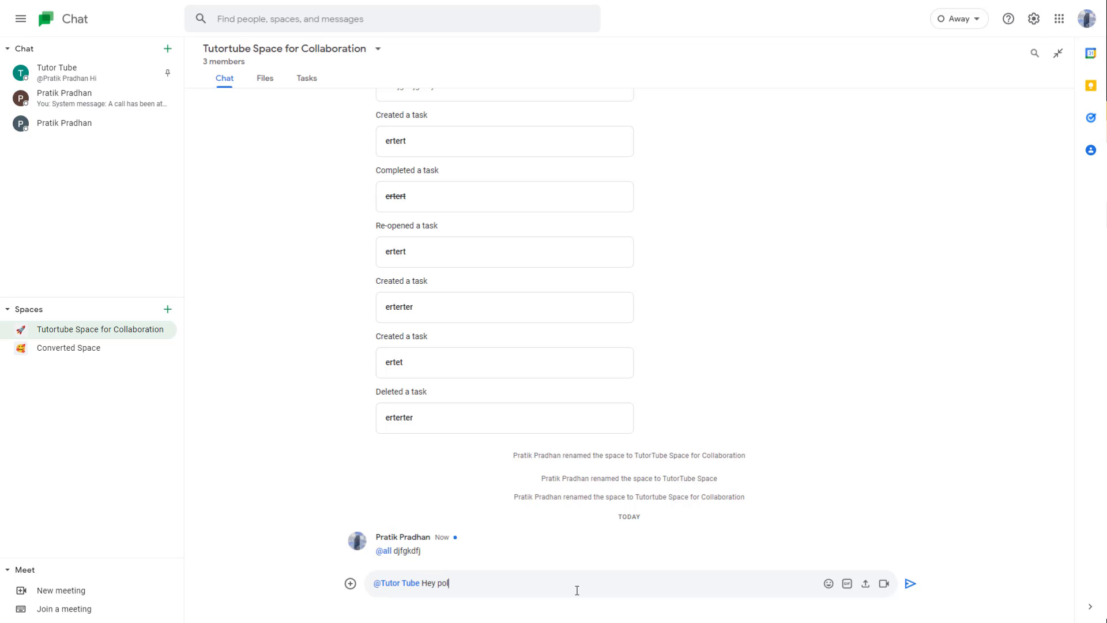